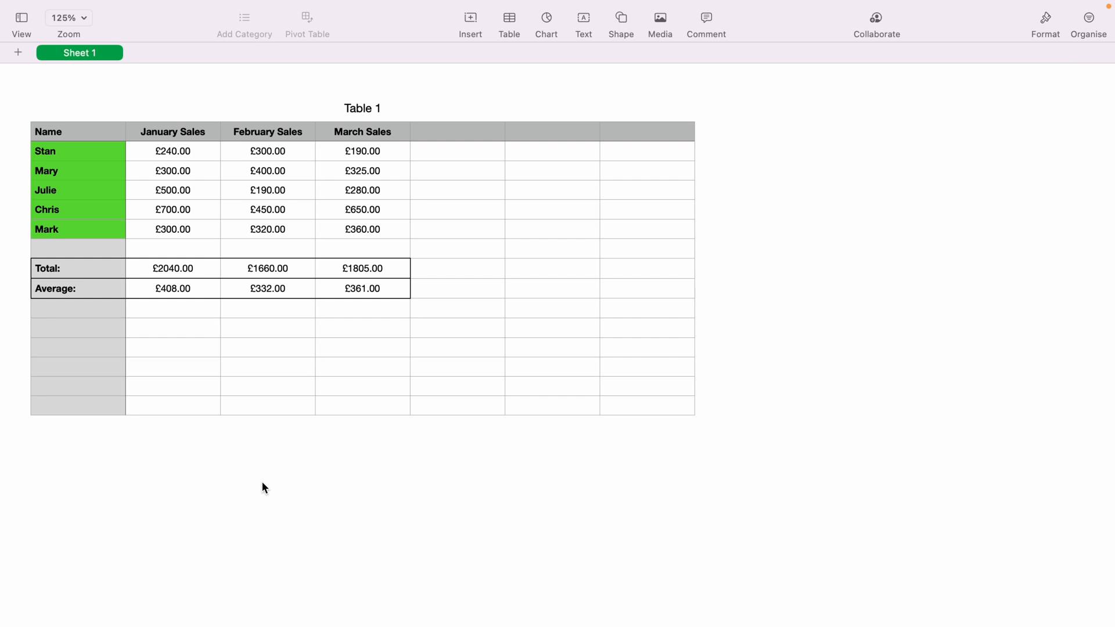
pyautogui.moveTo(472, 143)
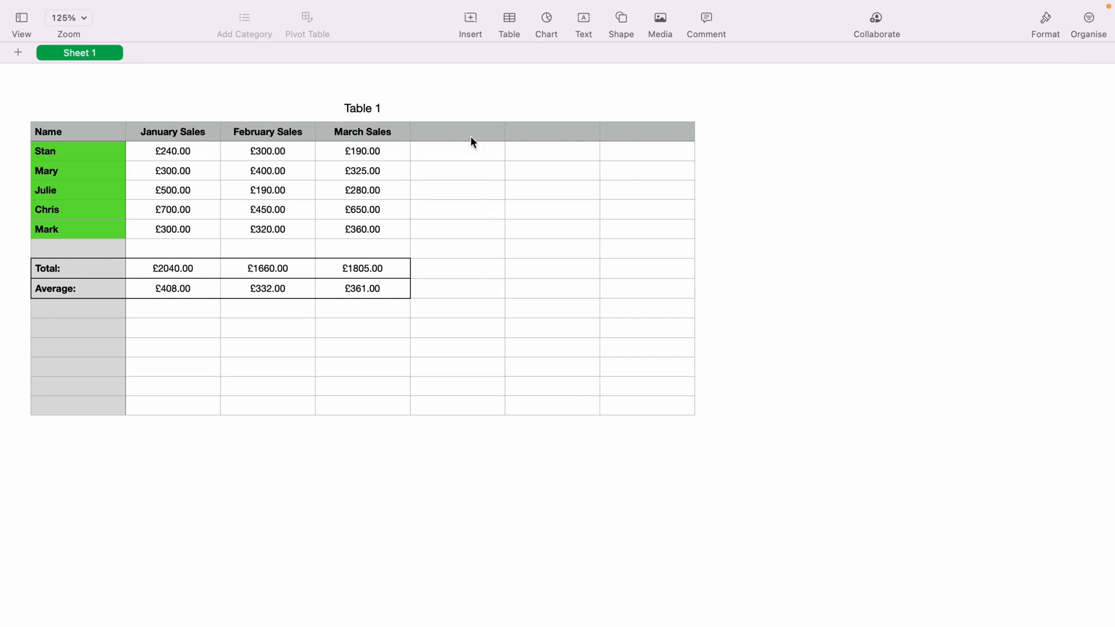
pyautogui.moveTo(457, 238)
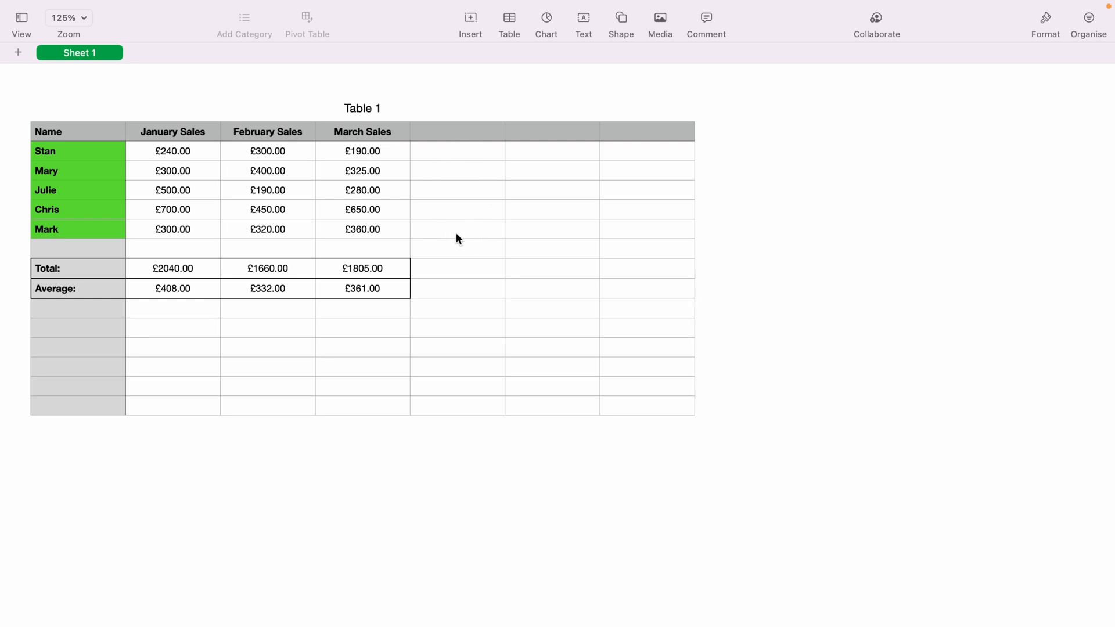
pyautogui.moveTo(457, 156)
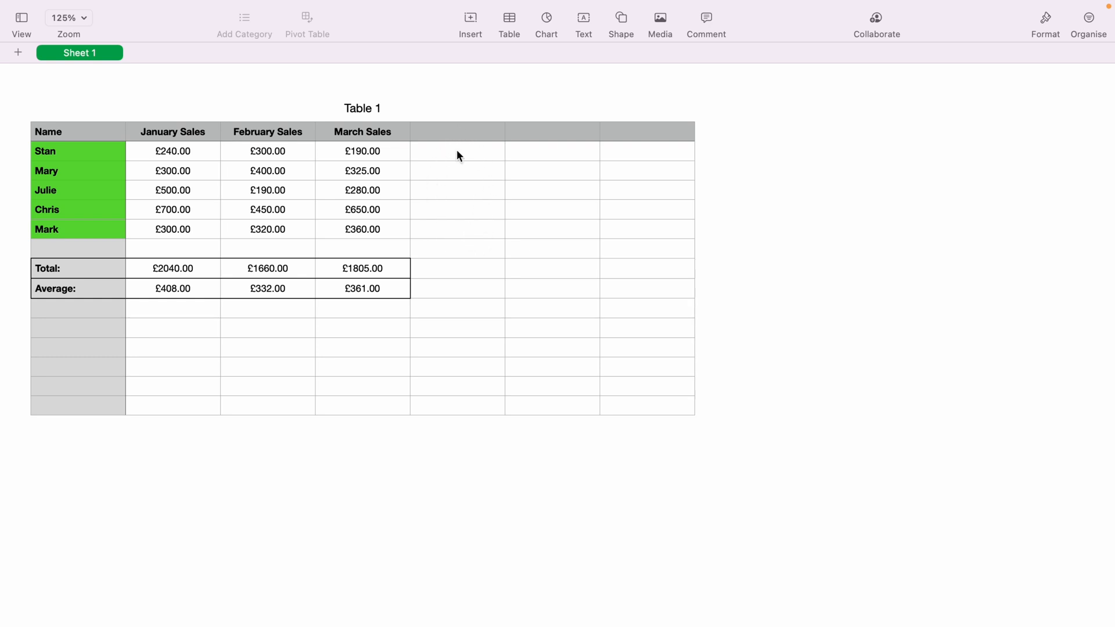
# Select cell E2 beside Stan and show its Cell formatting options in the sidebar.
pyautogui.click(456, 149)
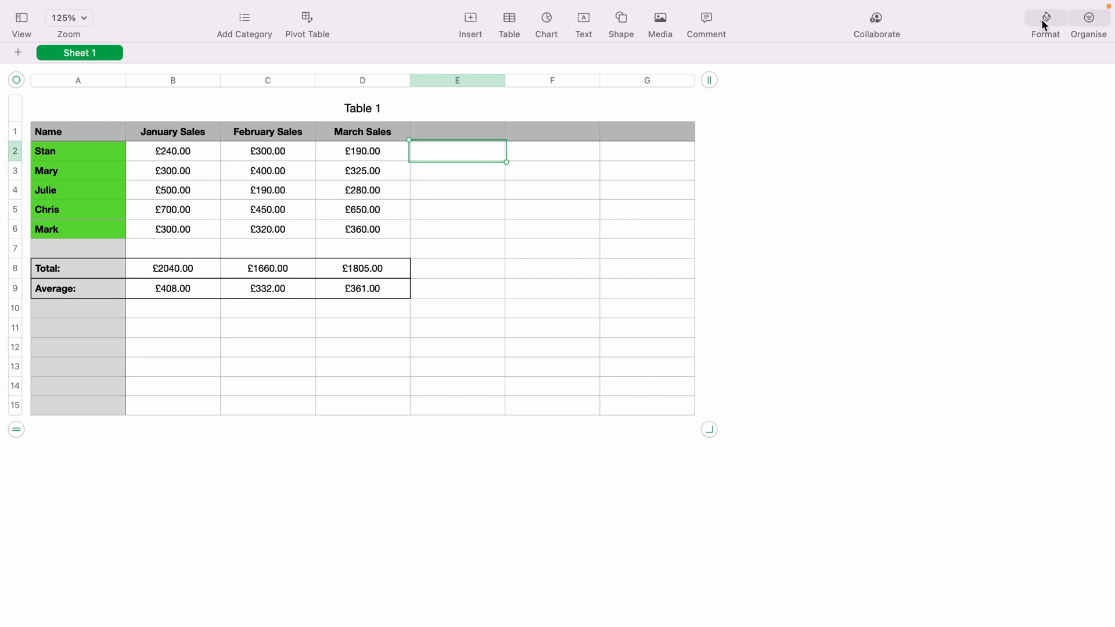
pyautogui.click(1045, 18)
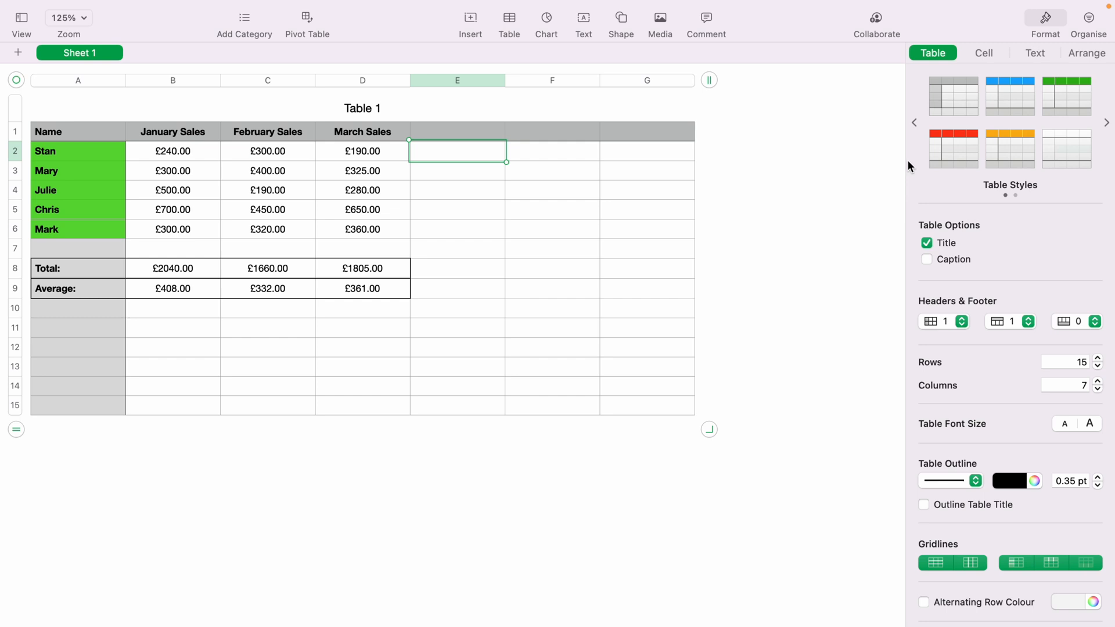
pyautogui.moveTo(986, 60)
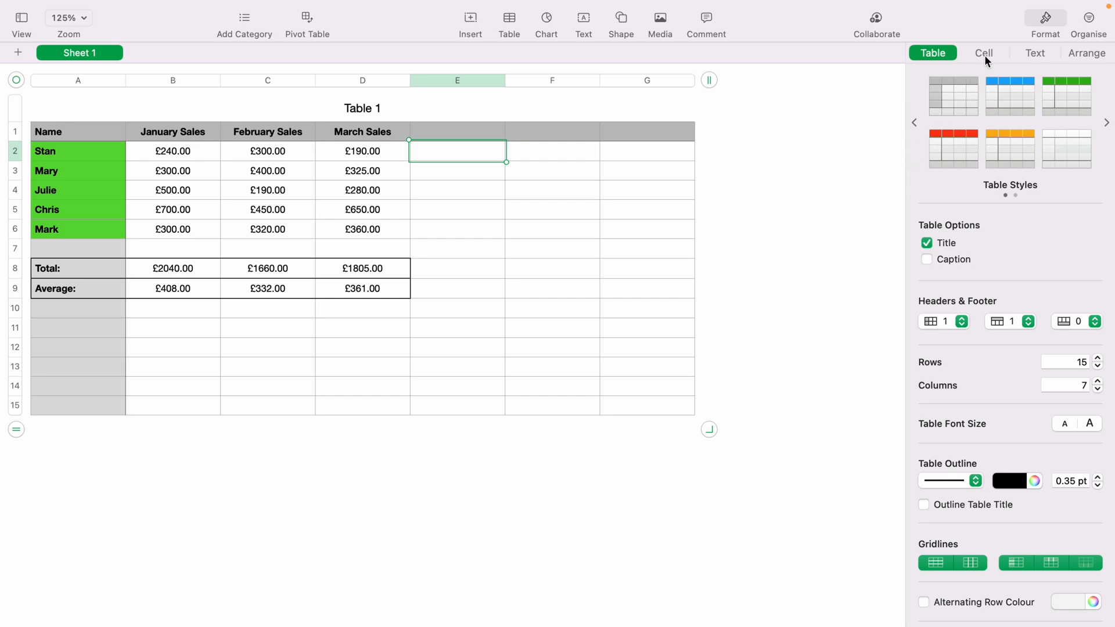
pyautogui.click(984, 53)
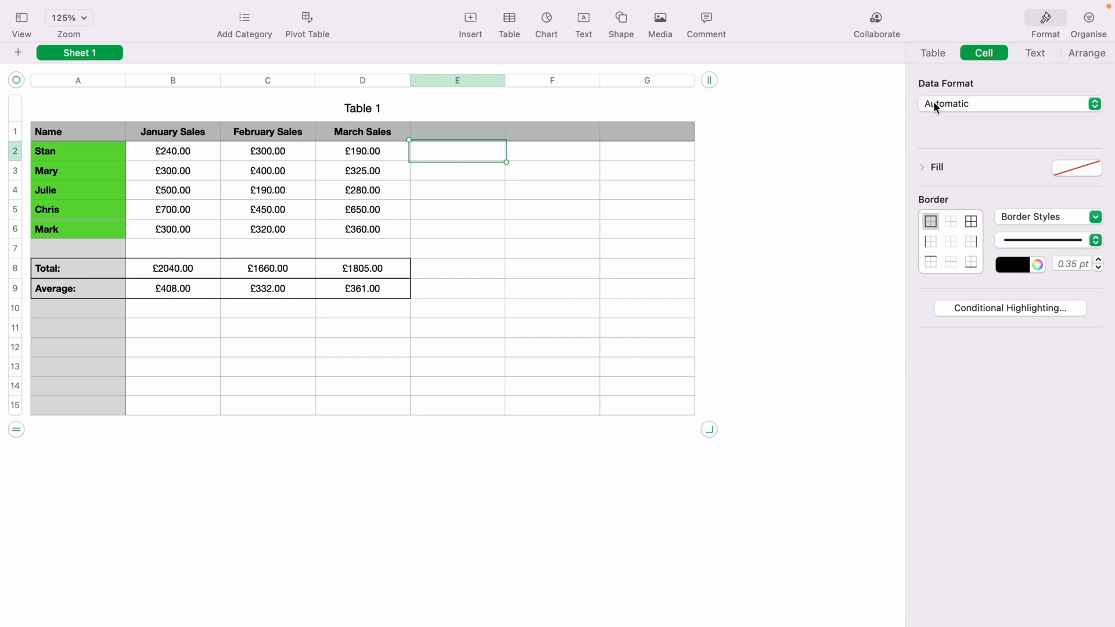
# Set cell E2's data format to Tickbox.
pyautogui.click(1007, 104)
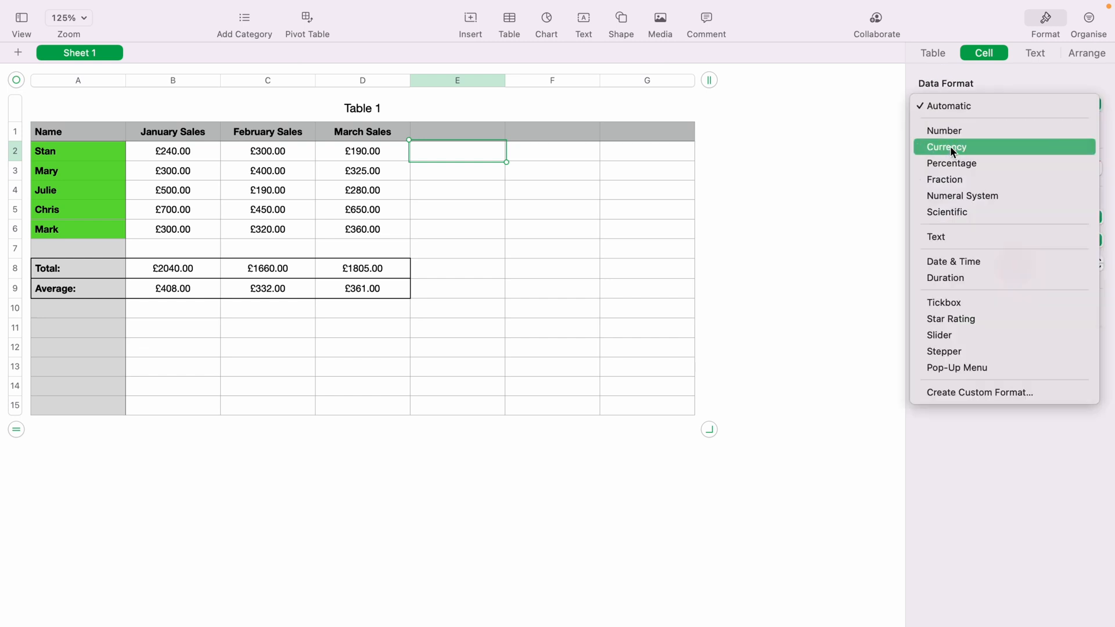
pyautogui.moveTo(979, 298)
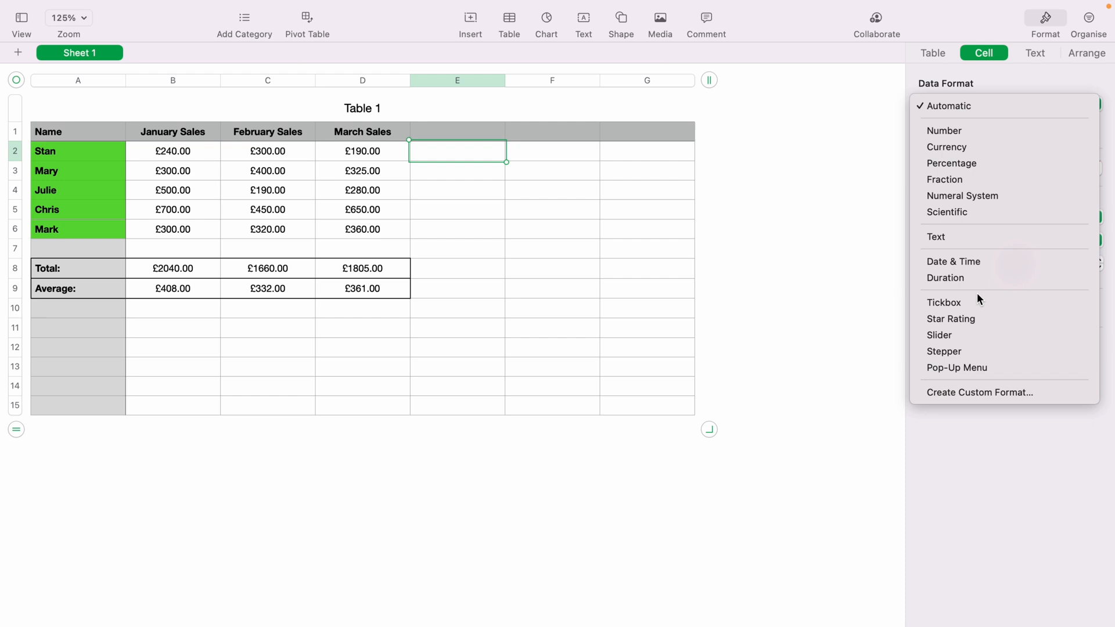
pyautogui.click(944, 302)
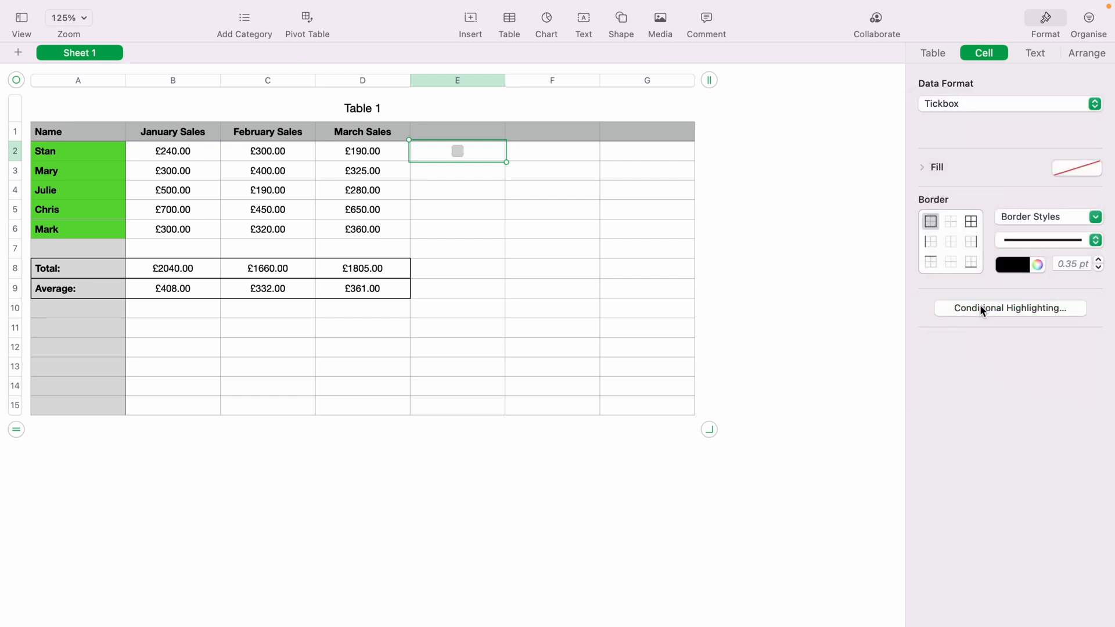
pyautogui.moveTo(469, 167)
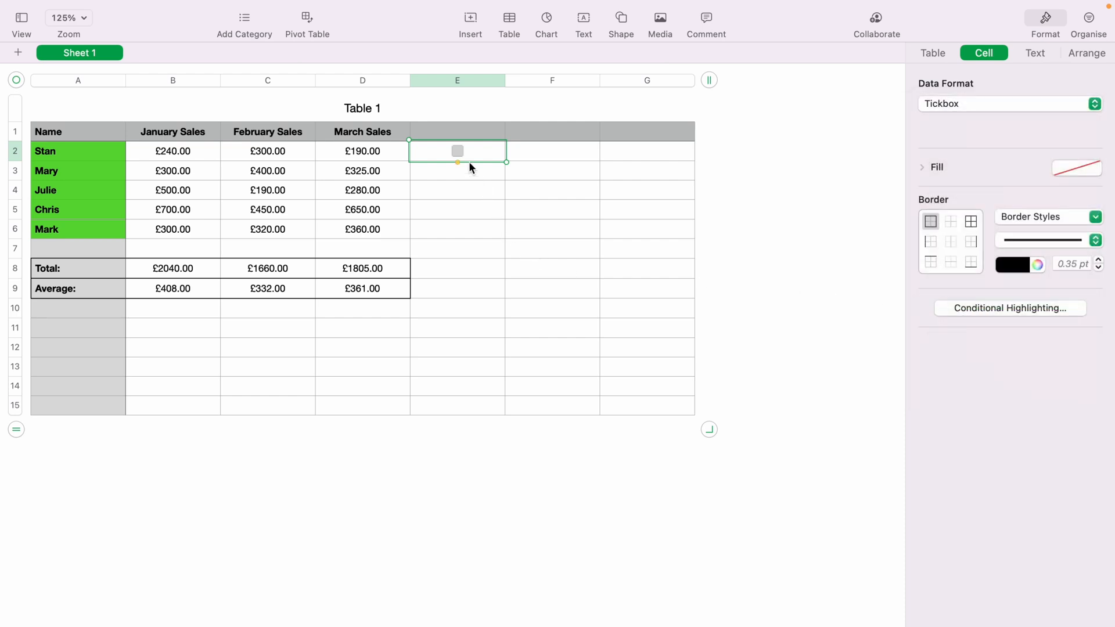
pyautogui.click(457, 151)
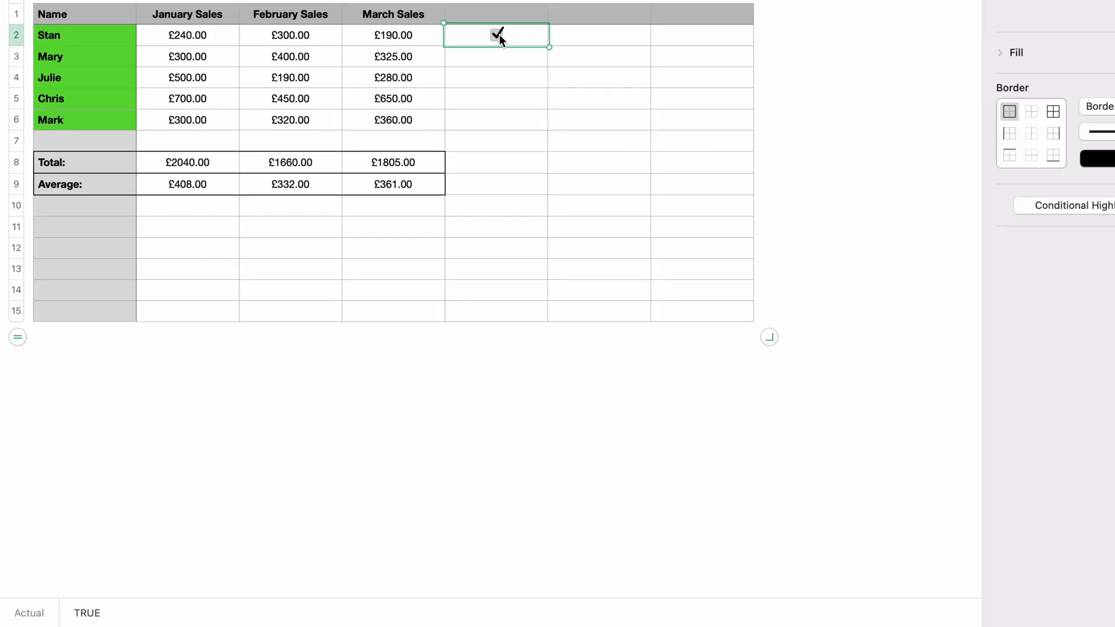
pyautogui.moveTo(287, 418)
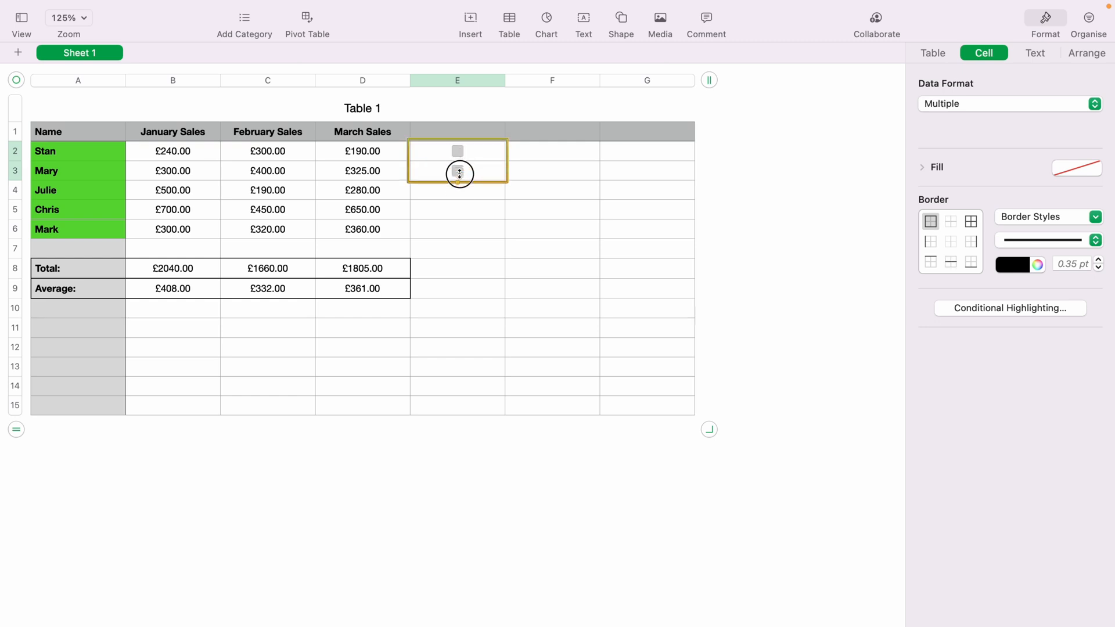
# Fill tickboxes down column E to Mark's row and tick Mary's box.
pyautogui.moveTo(458, 173); pyautogui.dragTo(459, 229)
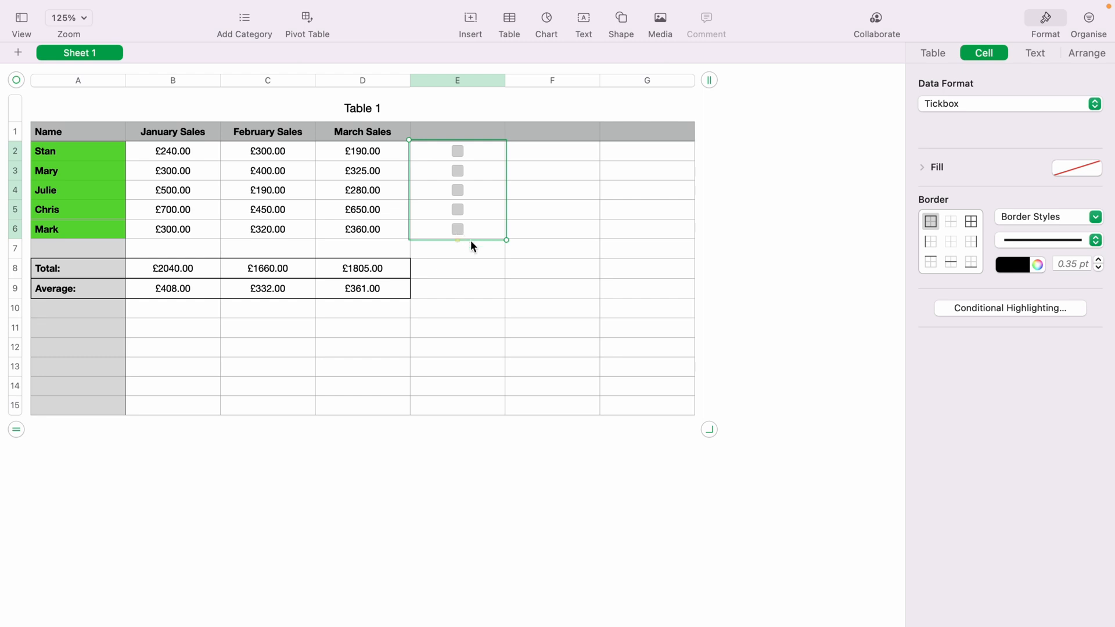
pyautogui.click(458, 171)
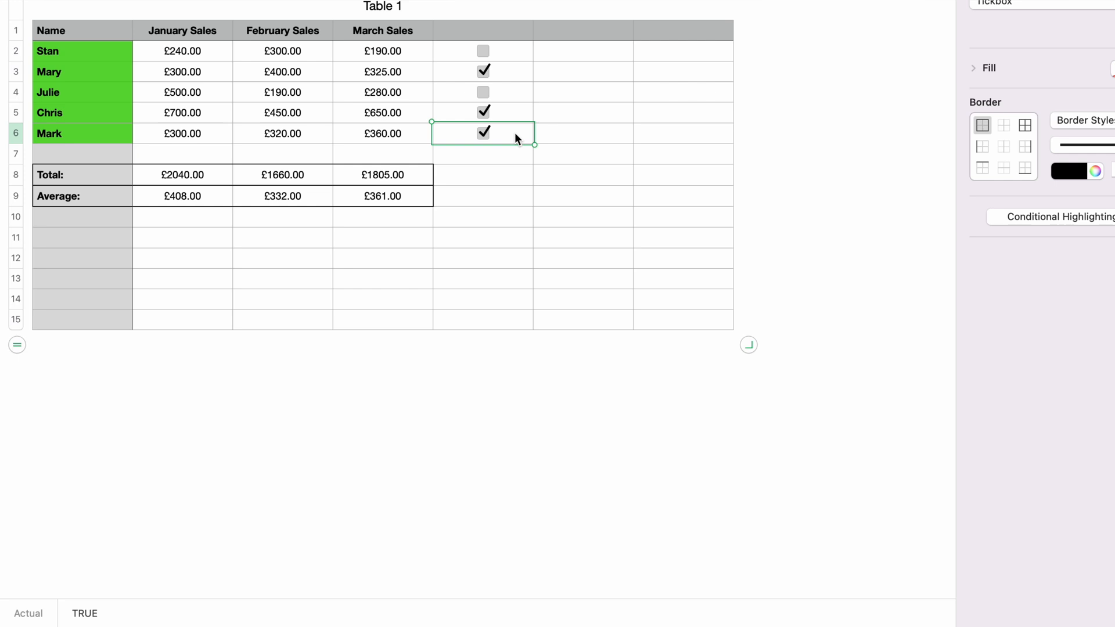
pyautogui.moveTo(360, 315)
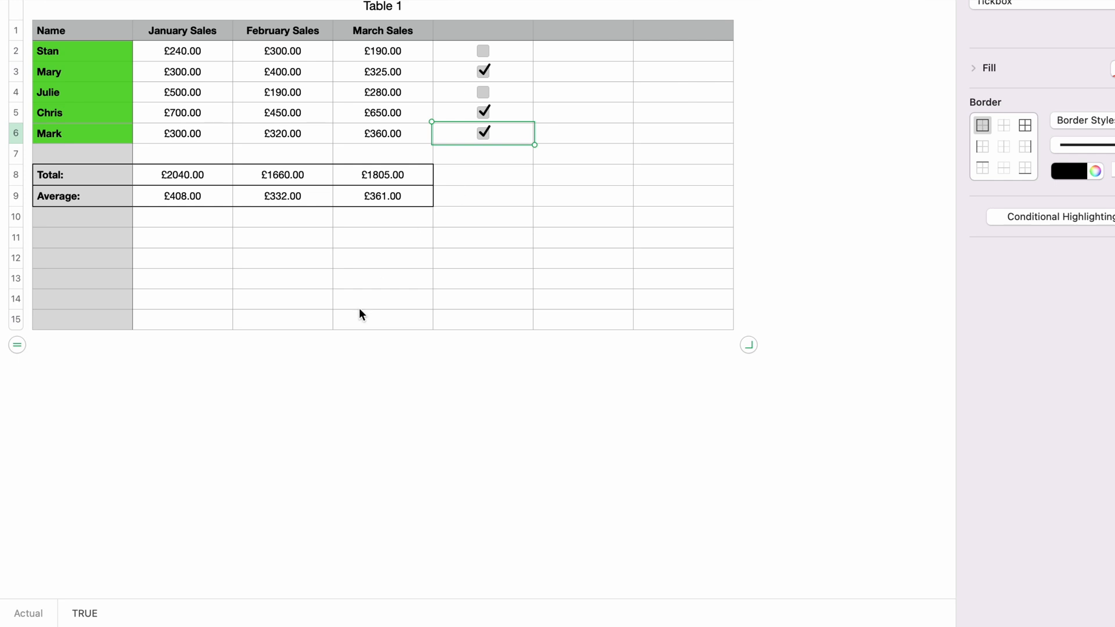
pyautogui.moveTo(497, 137)
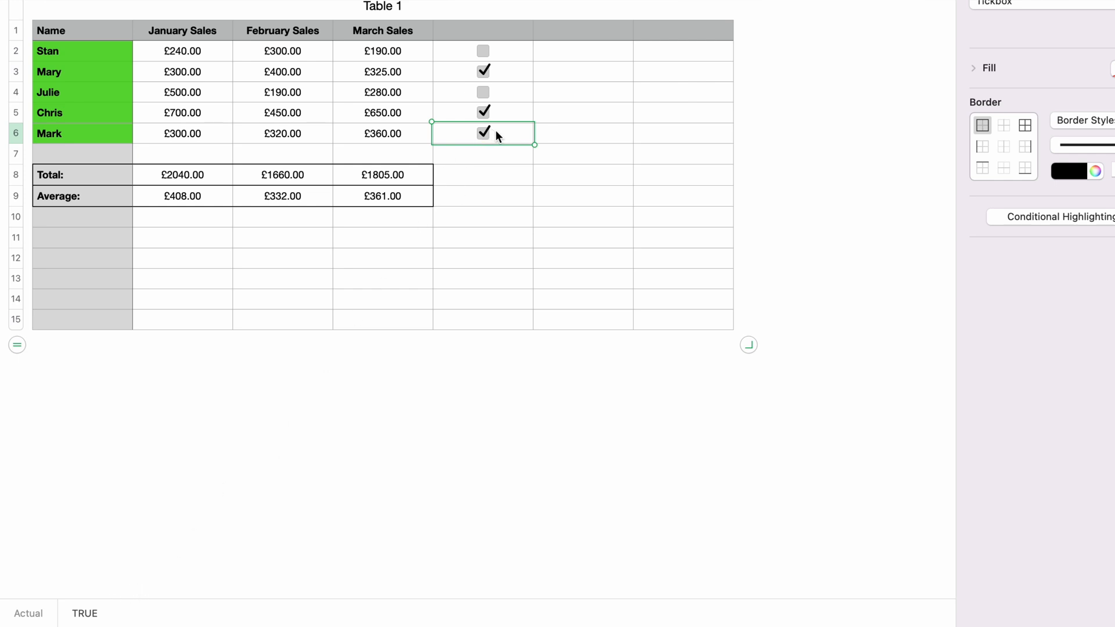